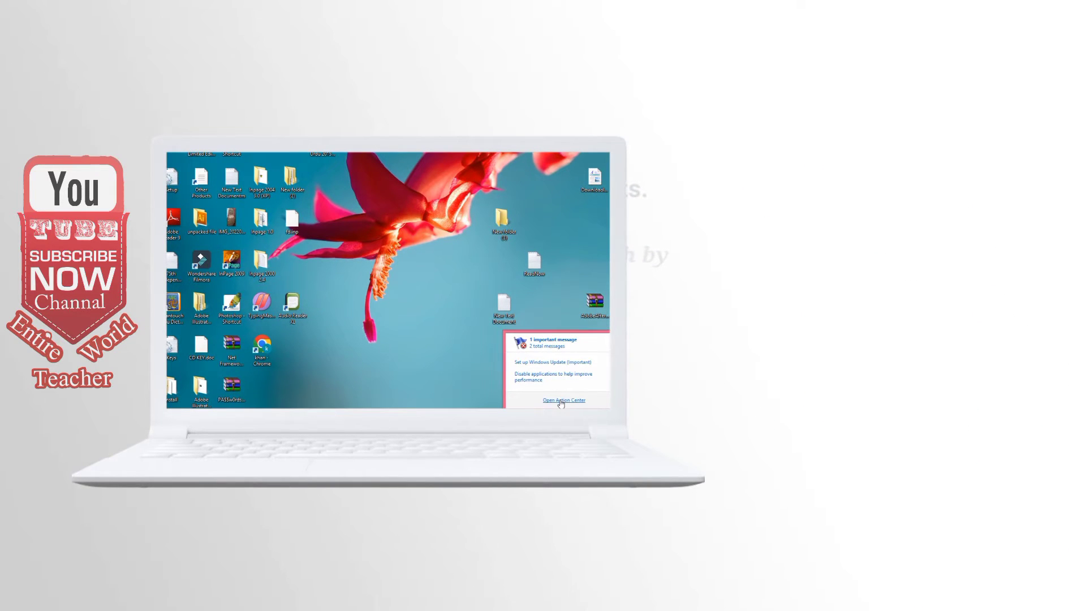
Open the full Action Center window and focus the Control Panel search box.
left_click(562, 400)
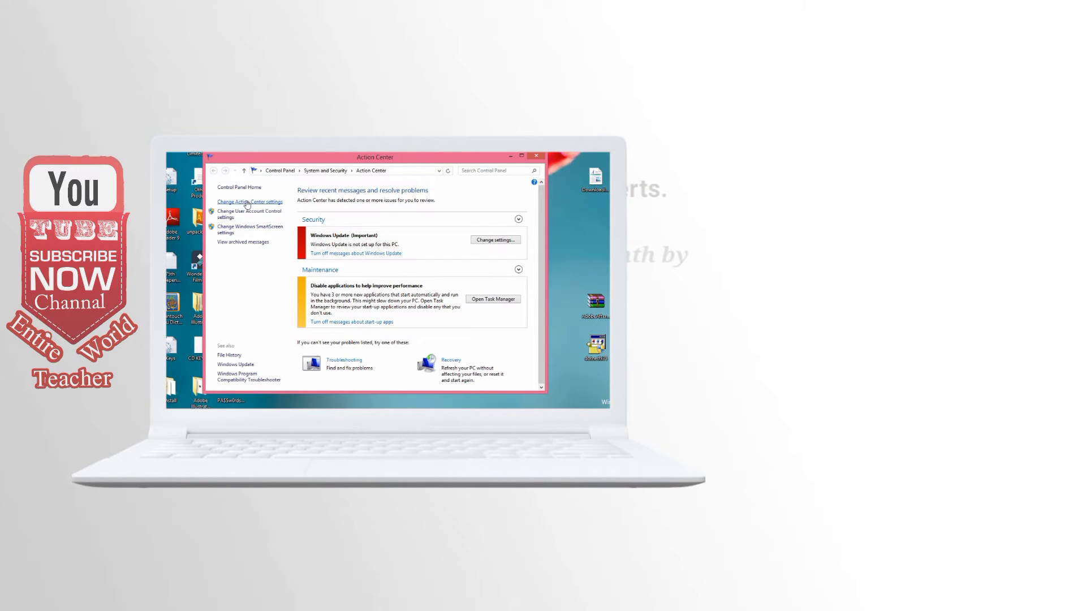
left_click(250, 201)
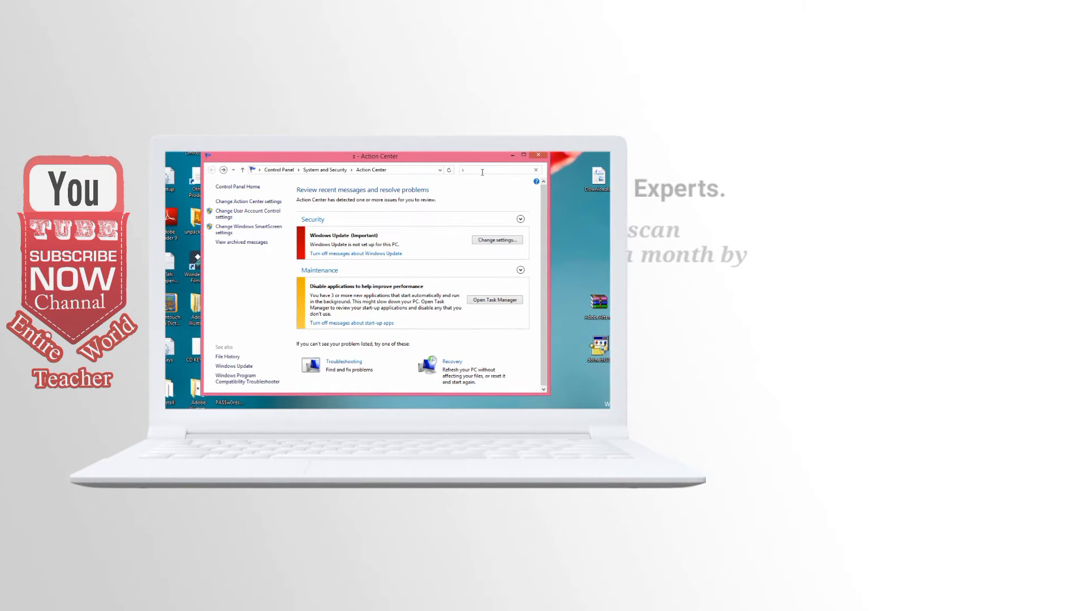
Search Control Panel for 'scan' and open Windows Defender from the results.
type("scan")
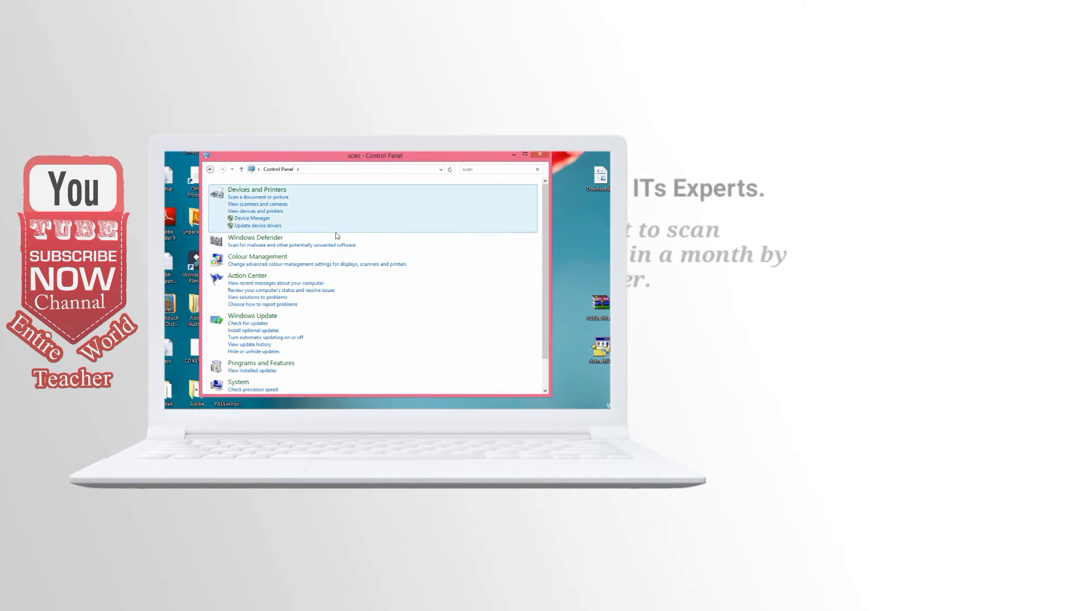
left_click(255, 237)
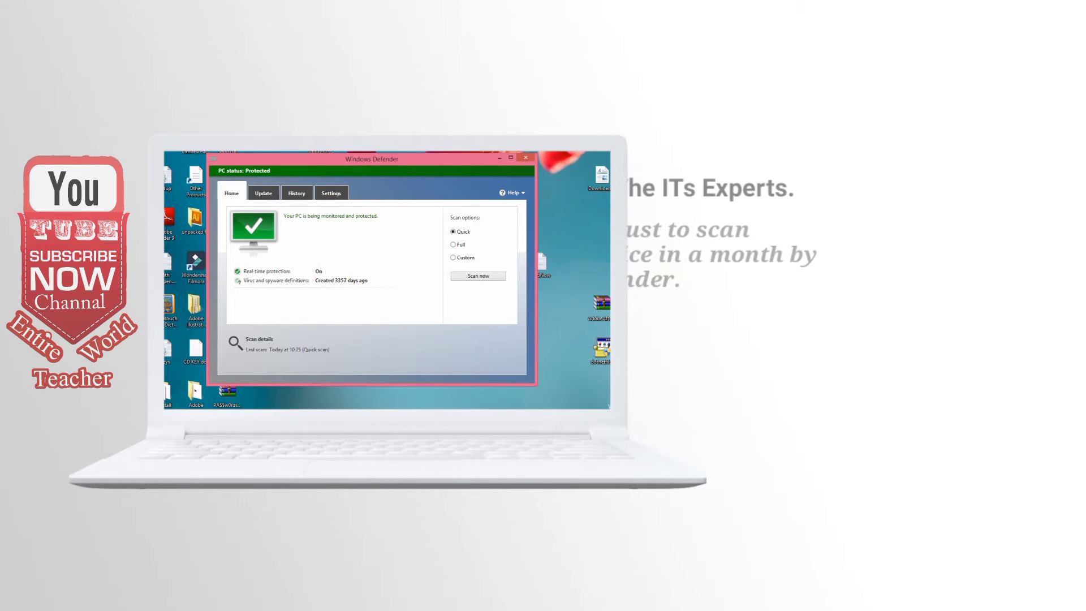
Run a Quick scan from the Home tab and let it finish.
left_click(478, 275)
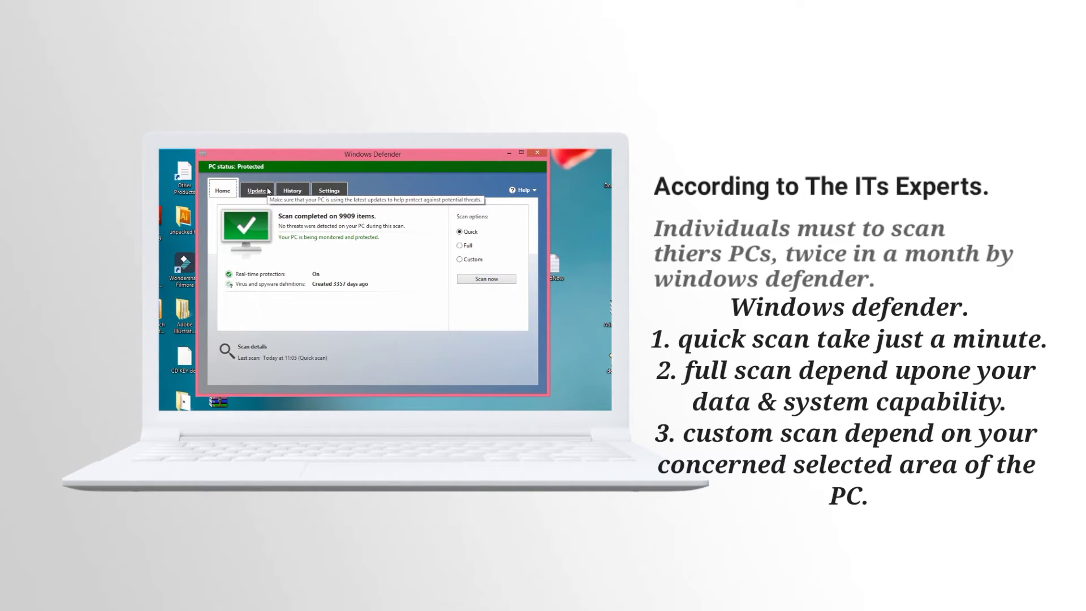
Show details of quarantined items on the History tab, listing Trojan:Win32/Orsam!rts and Sisproc!rts.
left_click(292, 190)
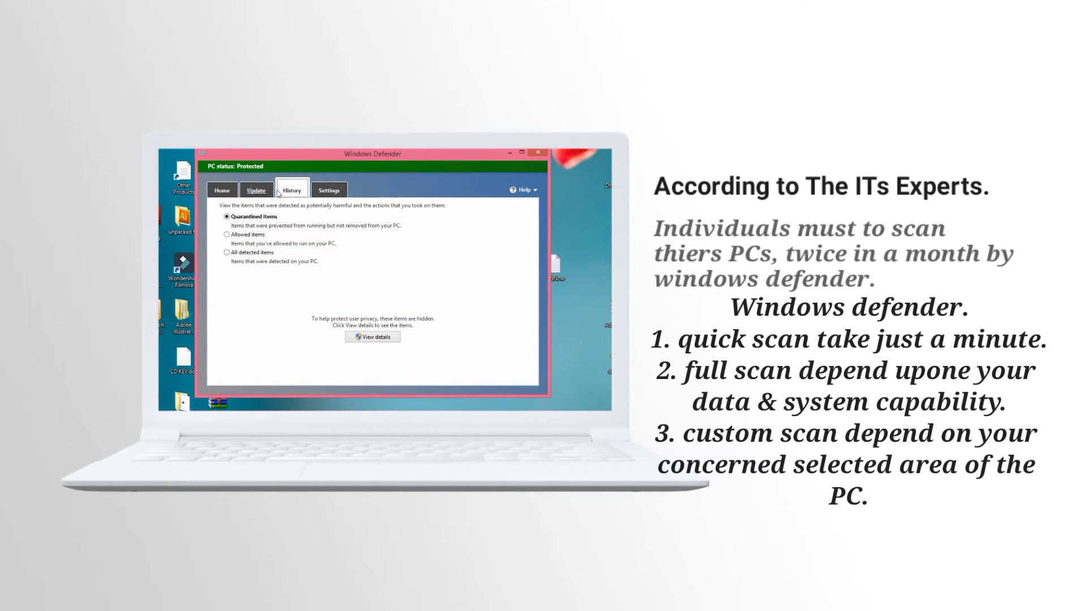
left_click(255, 190)
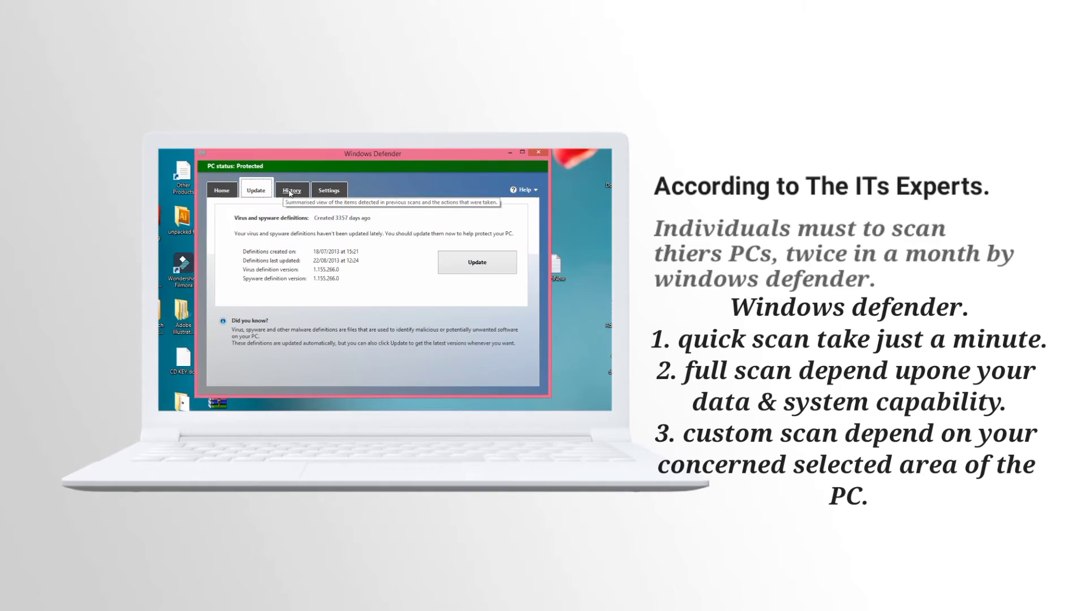
left_click(291, 190)
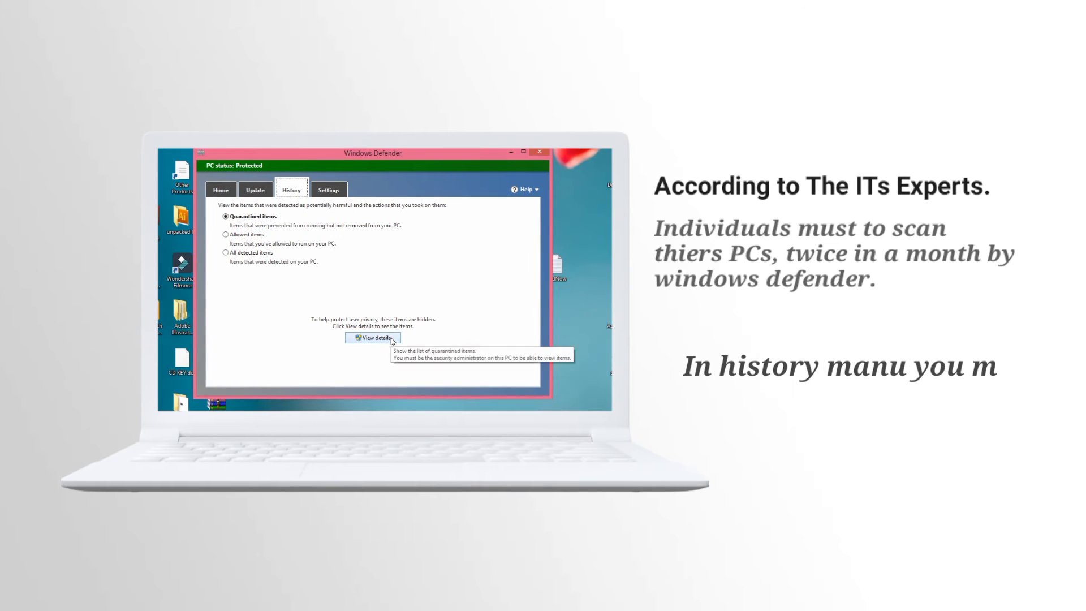
left_click(373, 338)
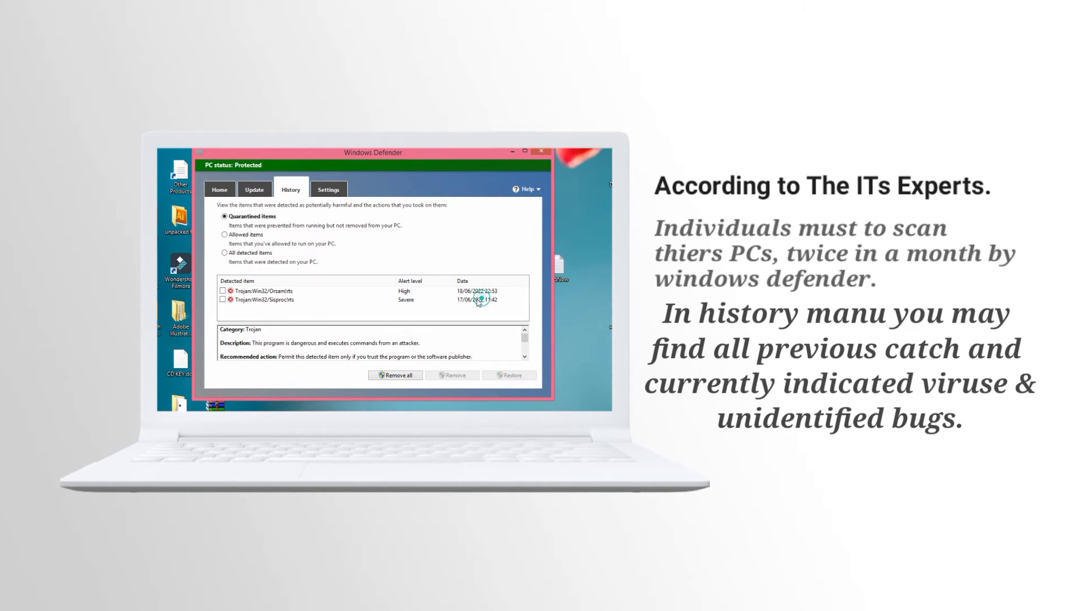
Mark both quarantined Trojans, review their file paths, and remove them all.
left_click(265, 290)
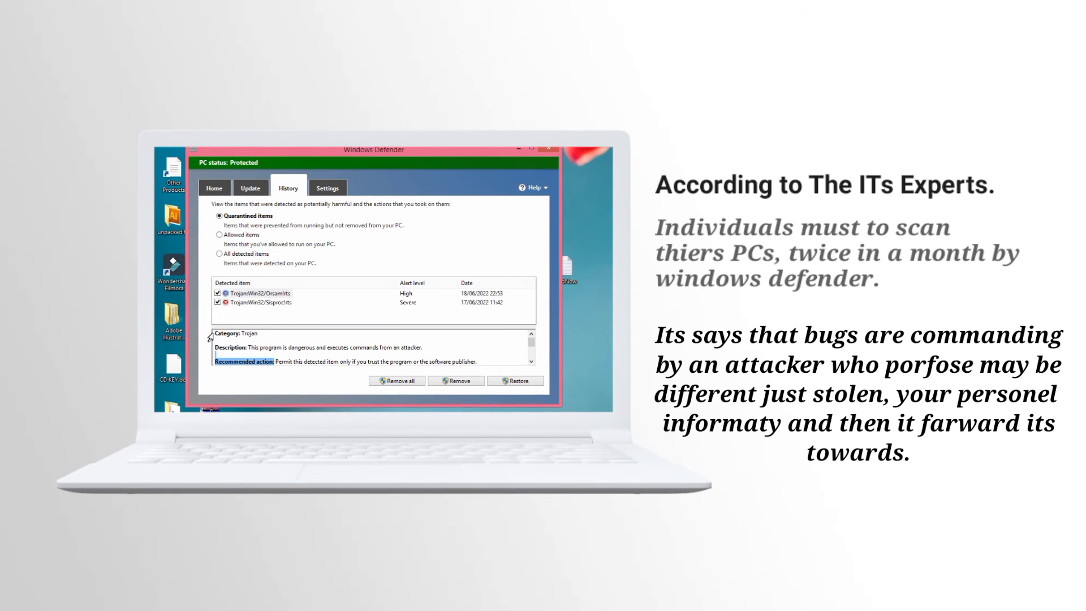
left_click(261, 293)
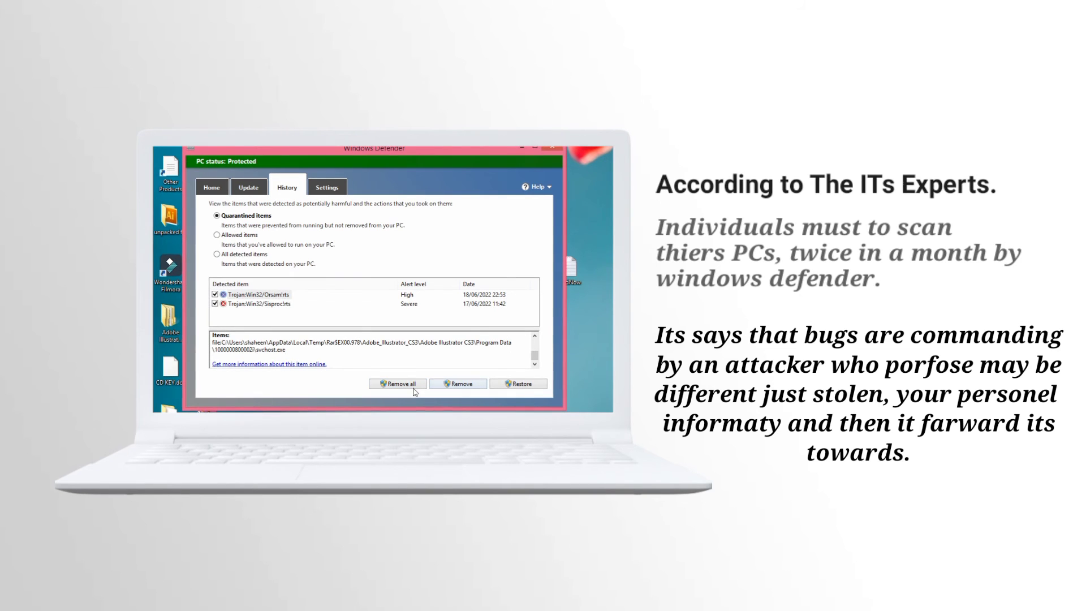
left_click(397, 384)
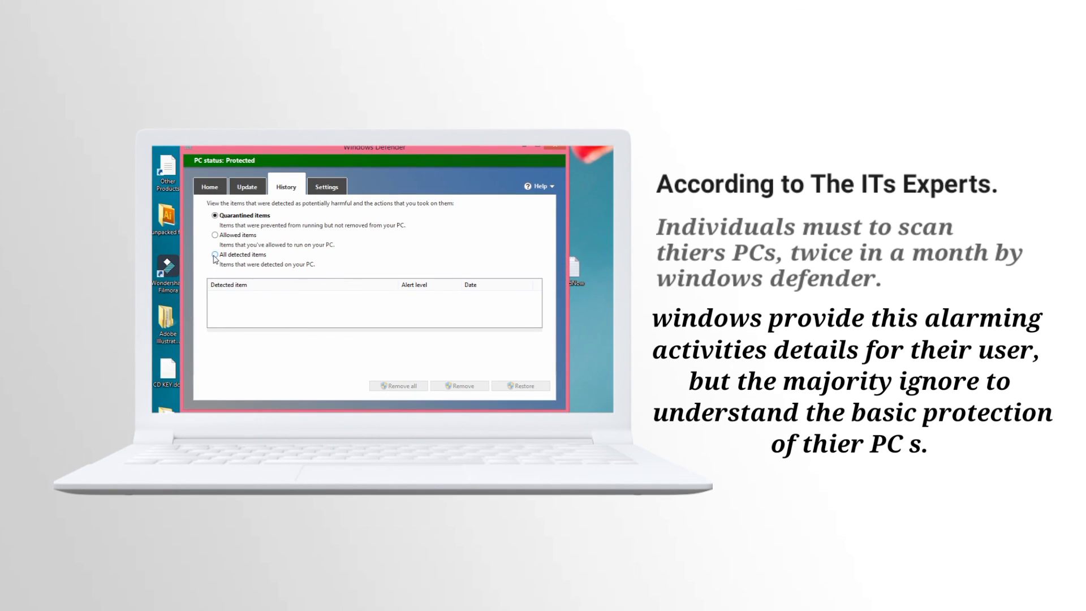
View details of all detected items, including the CIH virus, mark them, and remove all.
left_click(216, 256)
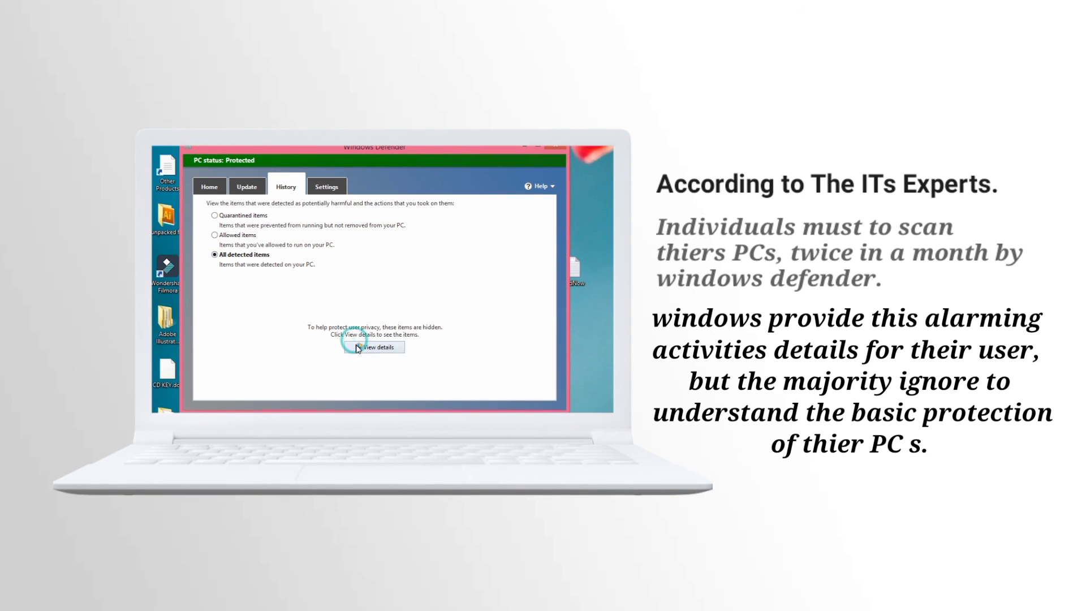
left_click(374, 347)
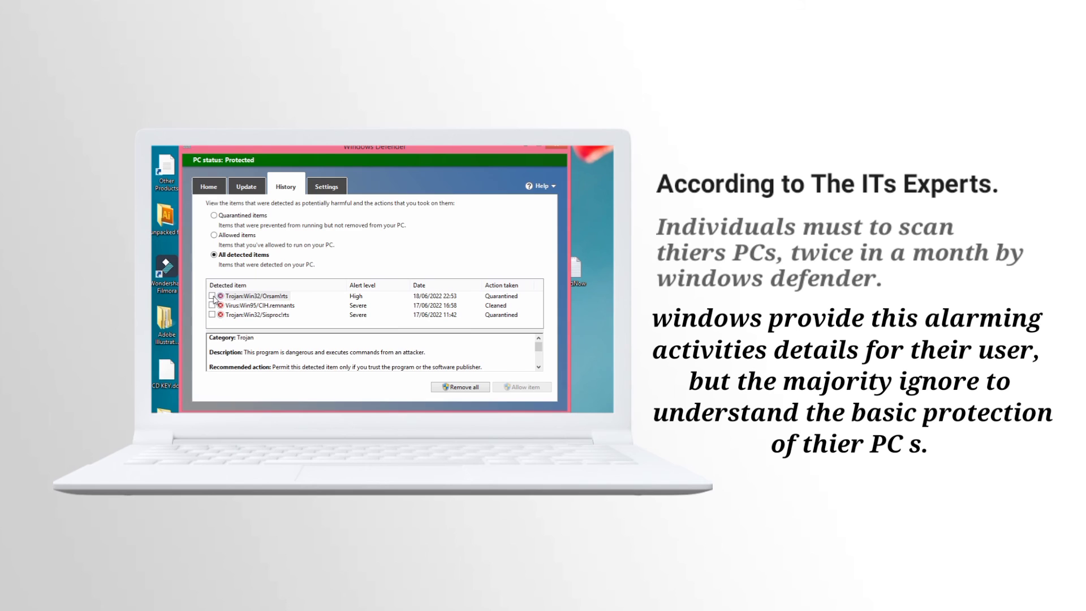
left_click(213, 296)
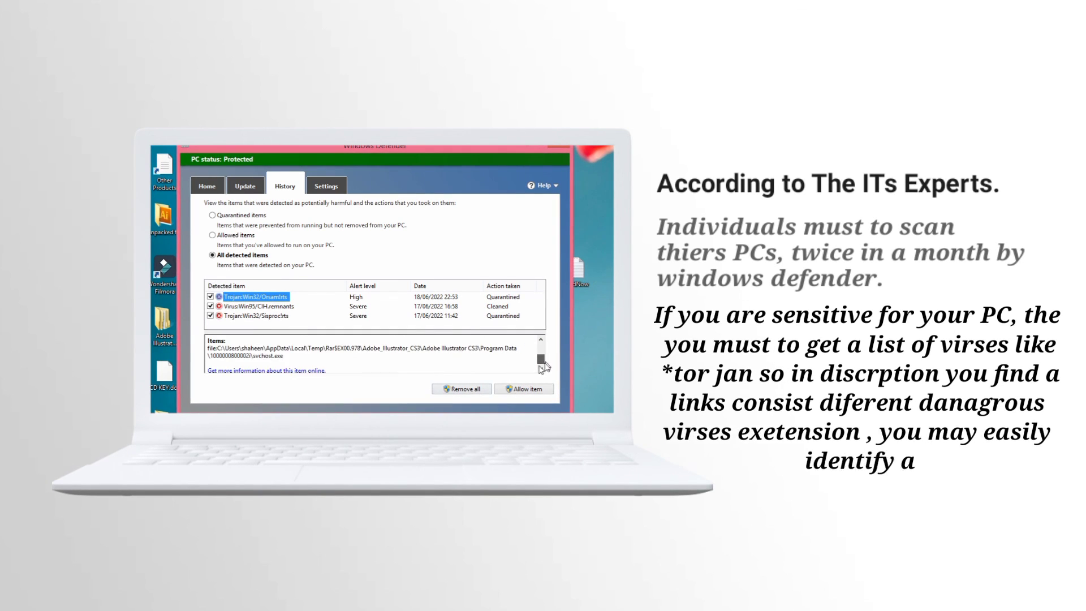
left_click(460, 389)
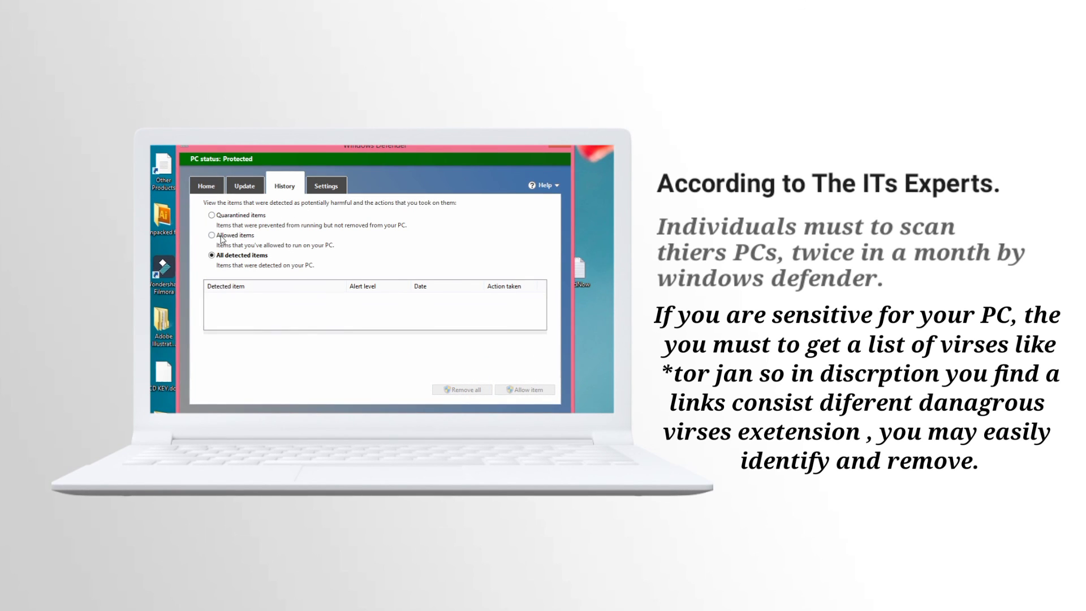
View details of allowed items, then go to Settings showing real-time protection on.
left_click(212, 235)
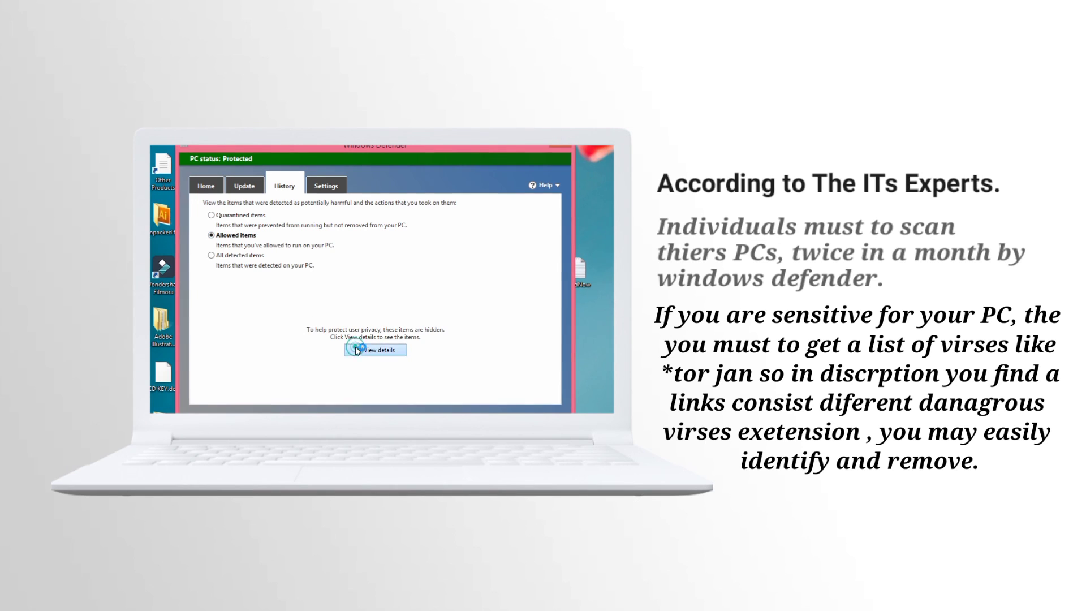
left_click(211, 215)
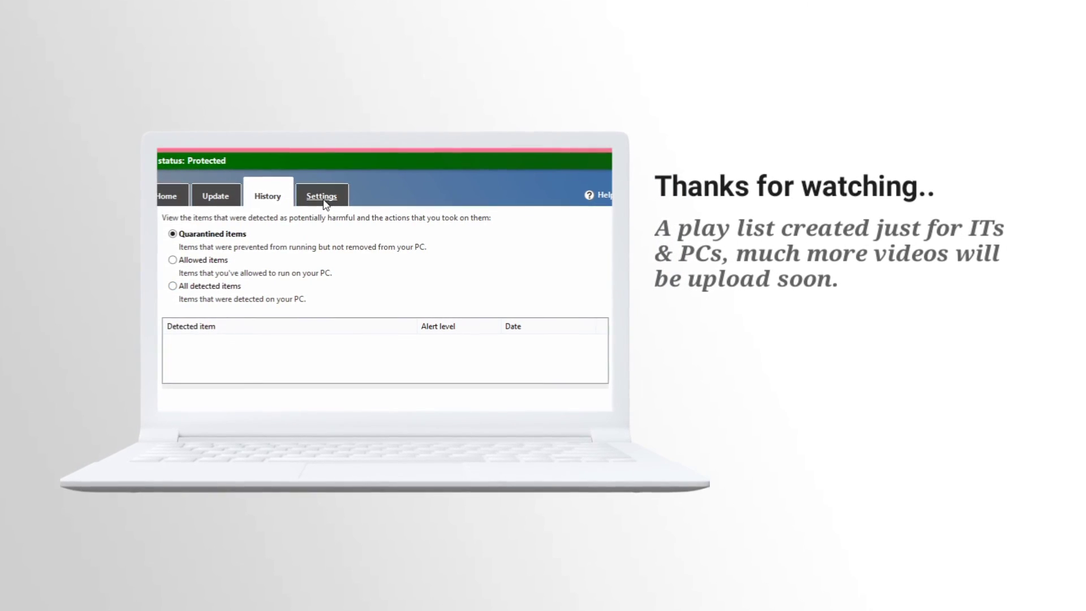
left_click(321, 194)
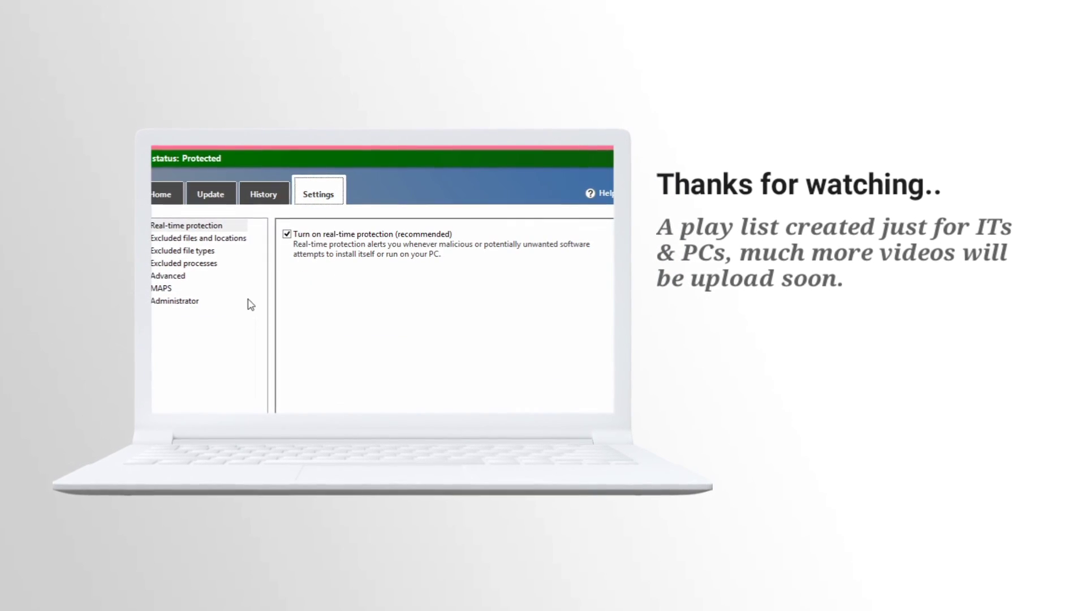